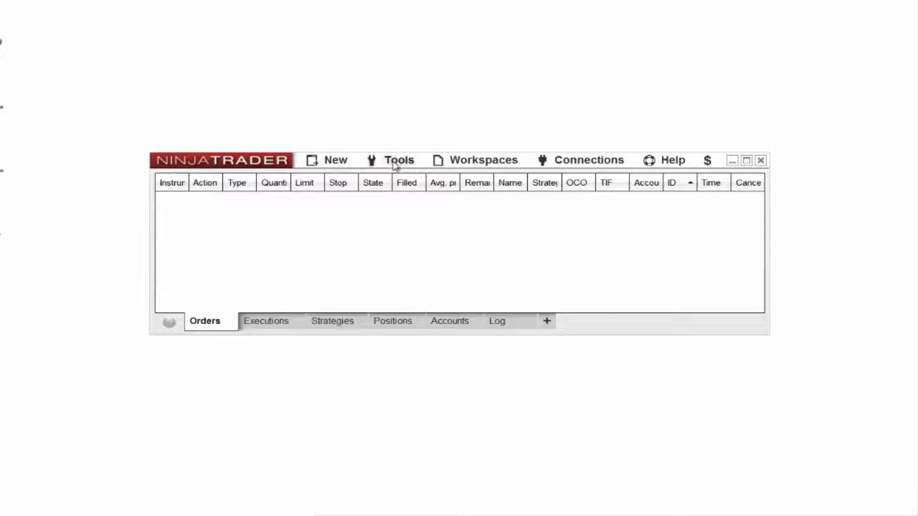
Open the Export Backup File dialog from the Tools > Export menu.
{"action": "left_click", "coordinate": [399, 159]}
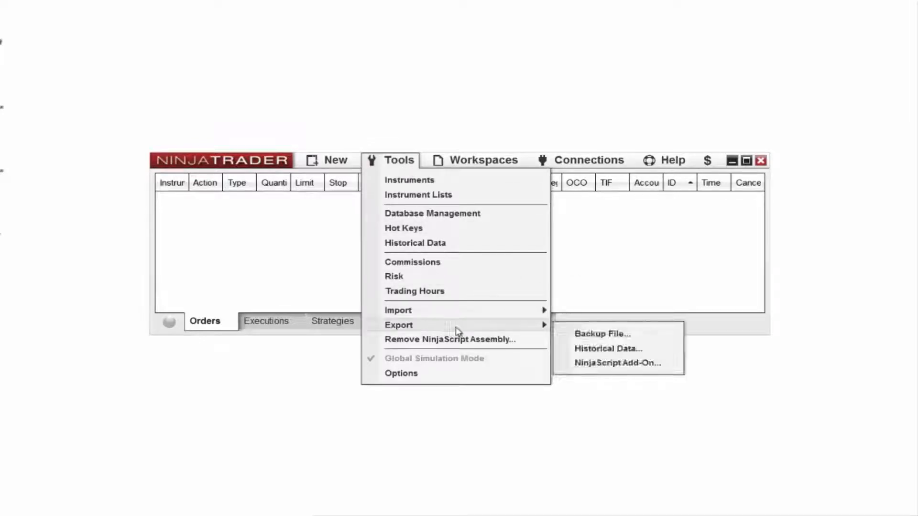
{"action": "left_click", "coordinate": [602, 334]}
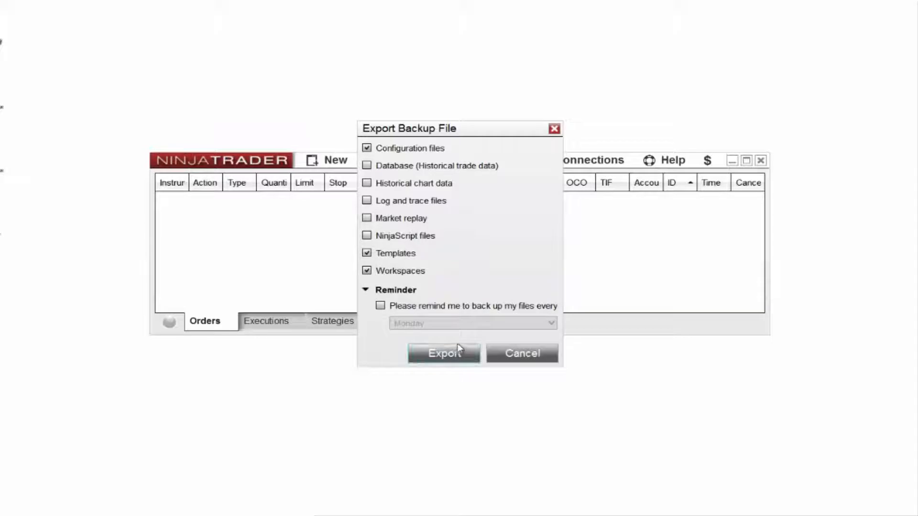
Save the 2017-09-01 backup into USB Drive (E:) > NinjaTrader 8 Backup.
{"action": "left_click", "coordinate": [444, 353]}
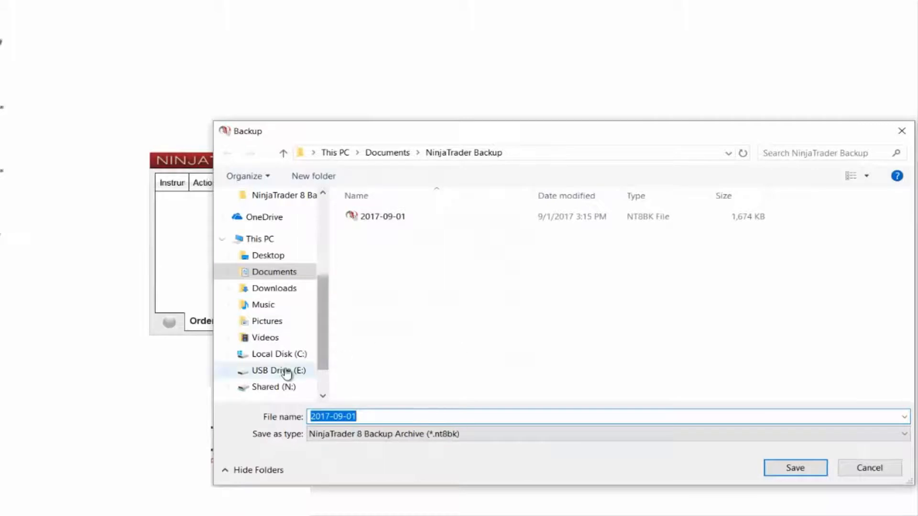
{"action": "left_click", "coordinate": [279, 370]}
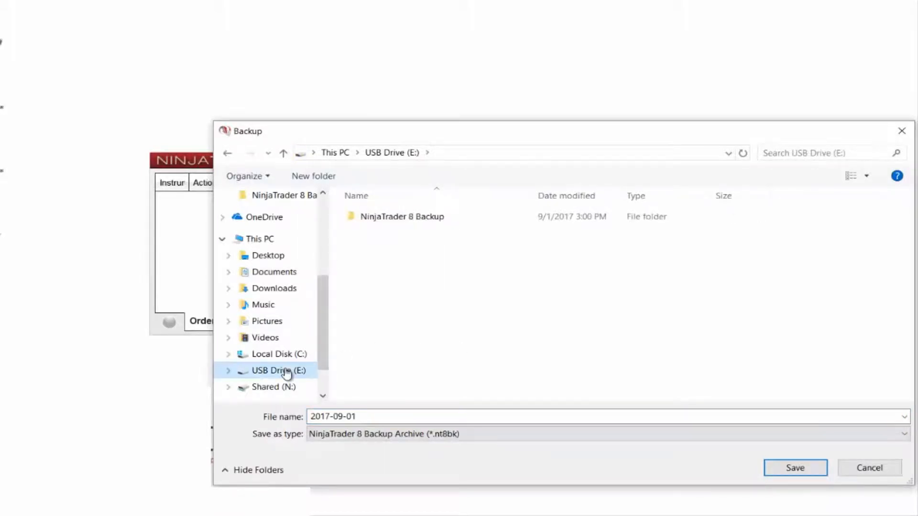
{"action": "left_click", "coordinate": [401, 217]}
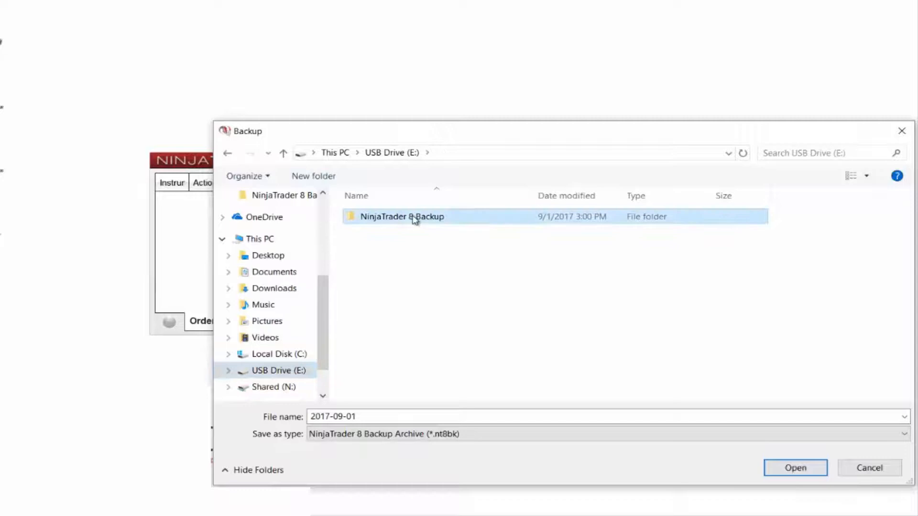
{"action": "double_click", "coordinate": [402, 217]}
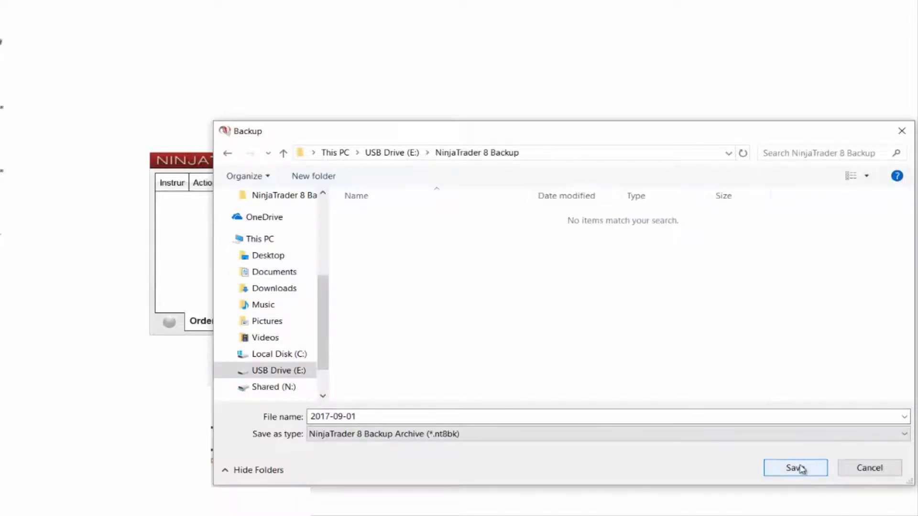
{"action": "left_click", "coordinate": [795, 468]}
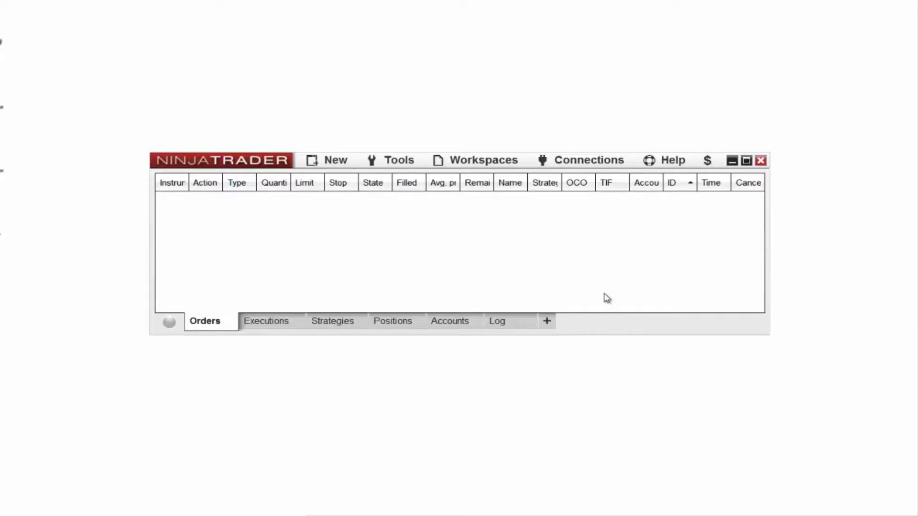
Open the Restore dialog via Tools > Import > Backup File.
{"action": "left_click", "coordinate": [399, 160]}
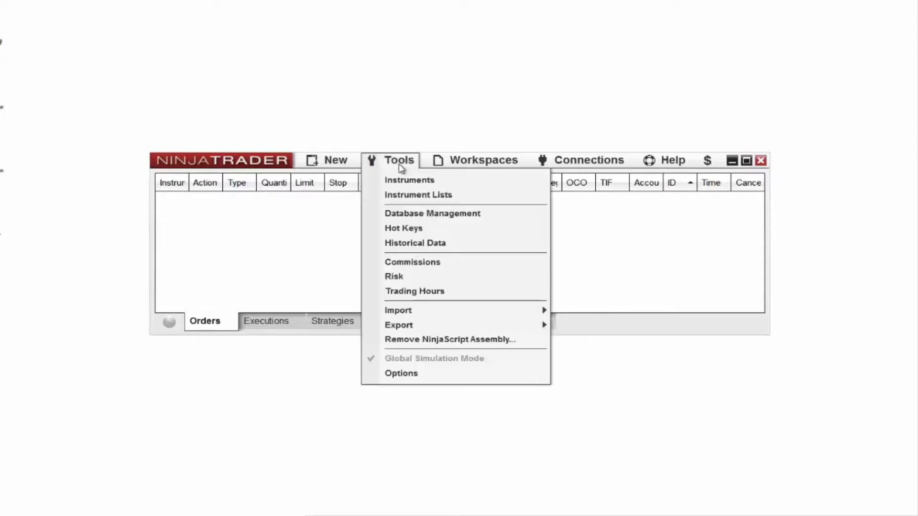
{"action": "mouse_move", "coordinate": [398, 311]}
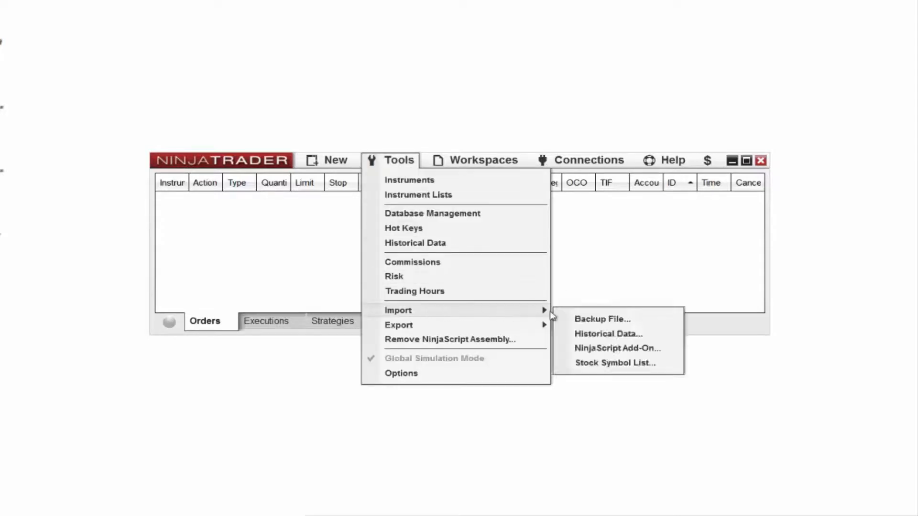
{"action": "left_click", "coordinate": [603, 319]}
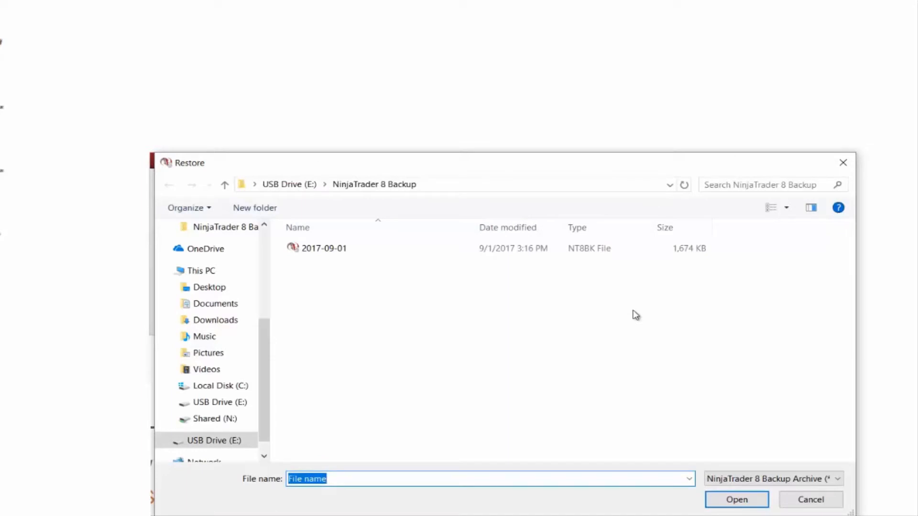
Select the 2017-09-01 archive in the NinjaTrader 8 Backup folder.
{"action": "left_click", "coordinate": [324, 249]}
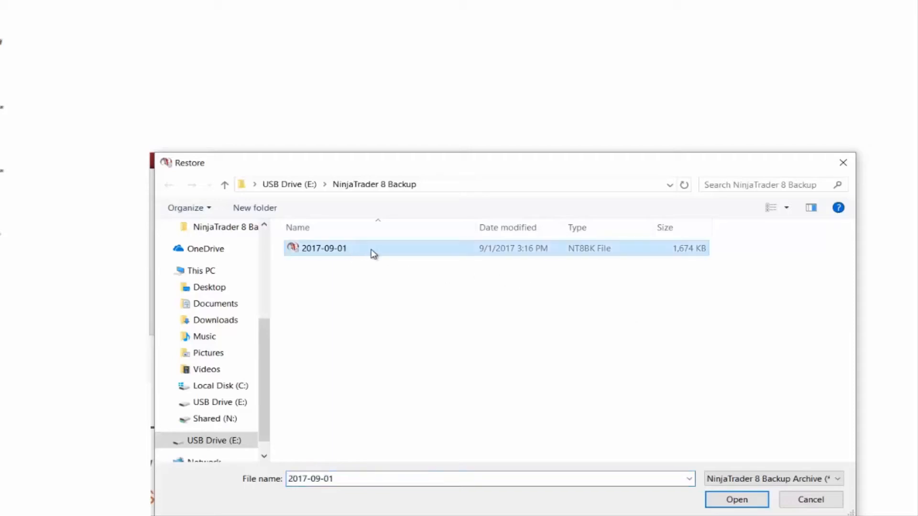